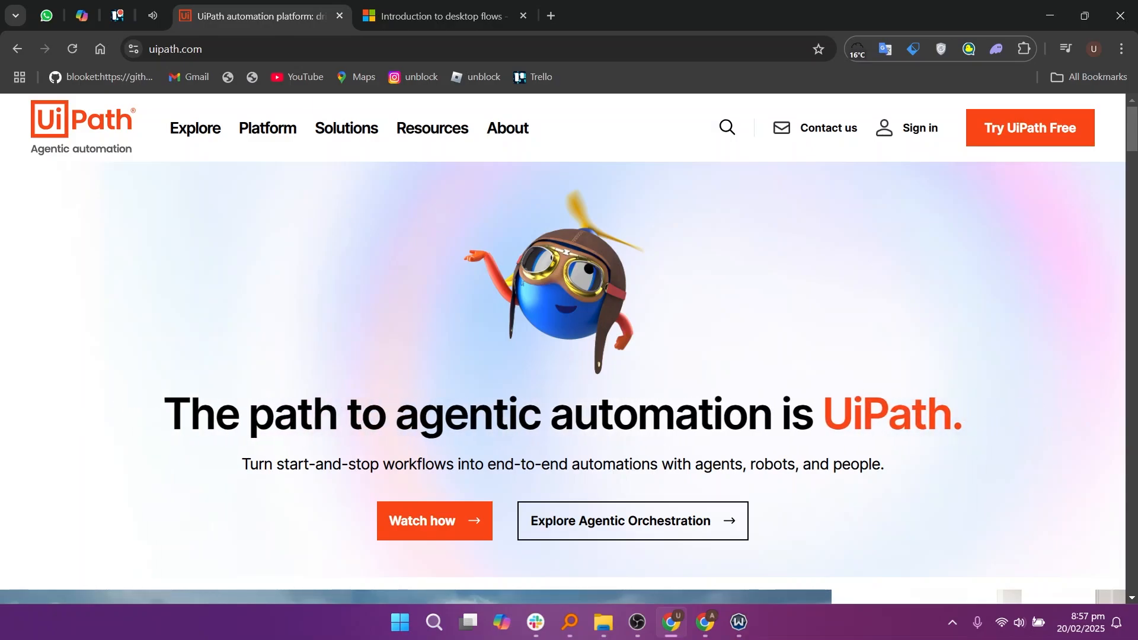
{"action": "scroll", "scroll_direction": "down", "scroll_amount": 3}
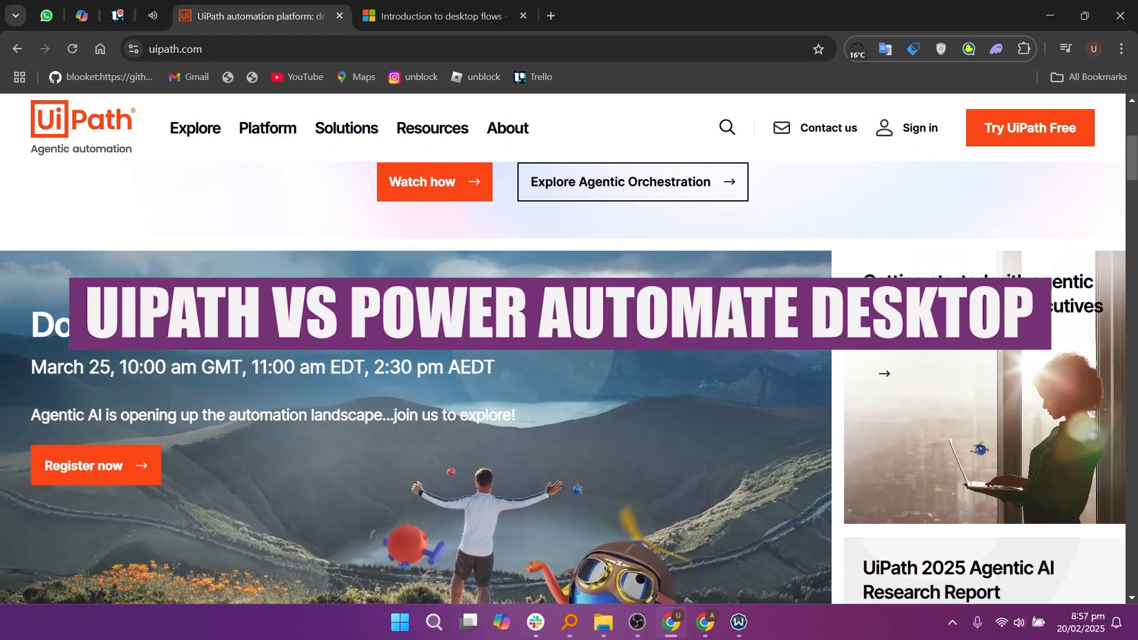
{"action": "scroll", "scroll_direction": "down", "scroll_amount": 3}
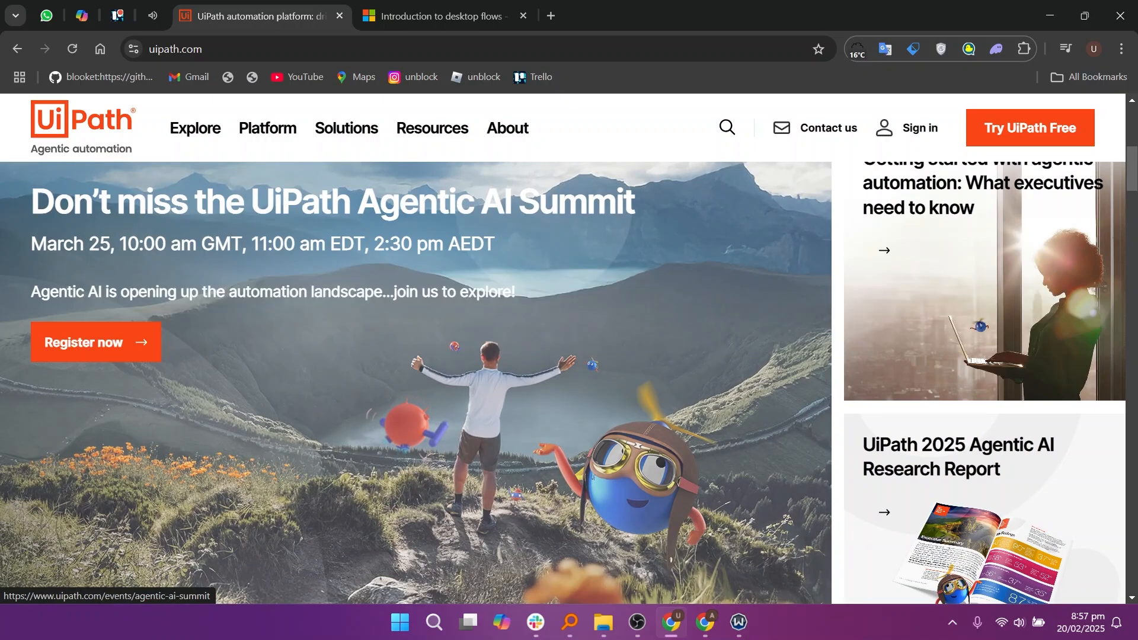
{"action": "scroll", "scroll_direction": "down", "scroll_amount": 3}
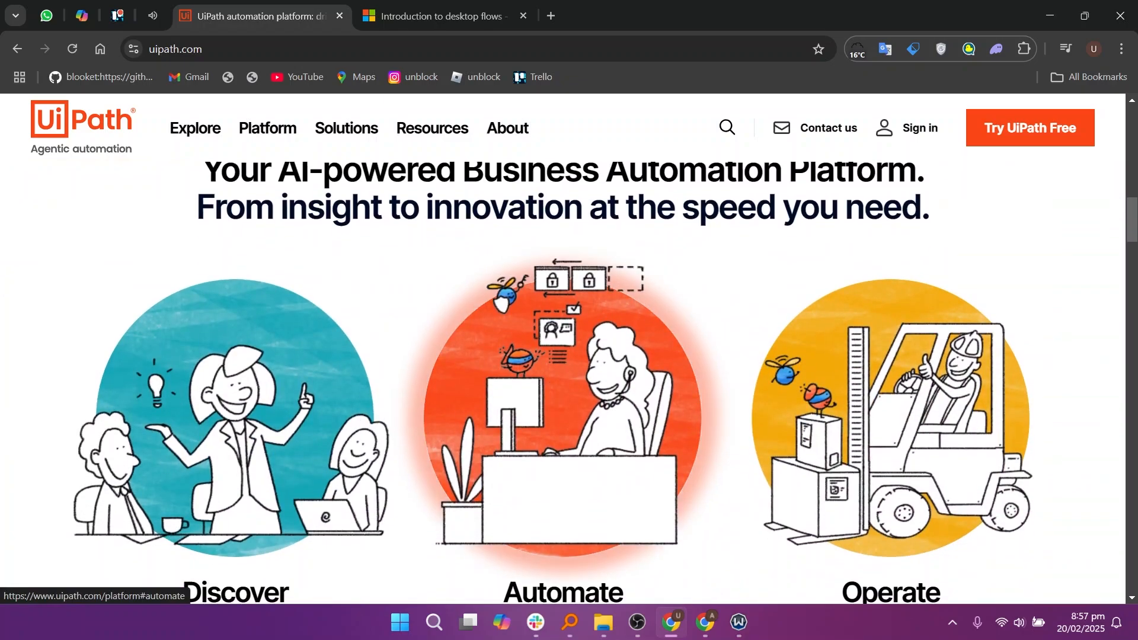
{"action": "scroll", "scroll_direction": "down", "scroll_amount": 3}
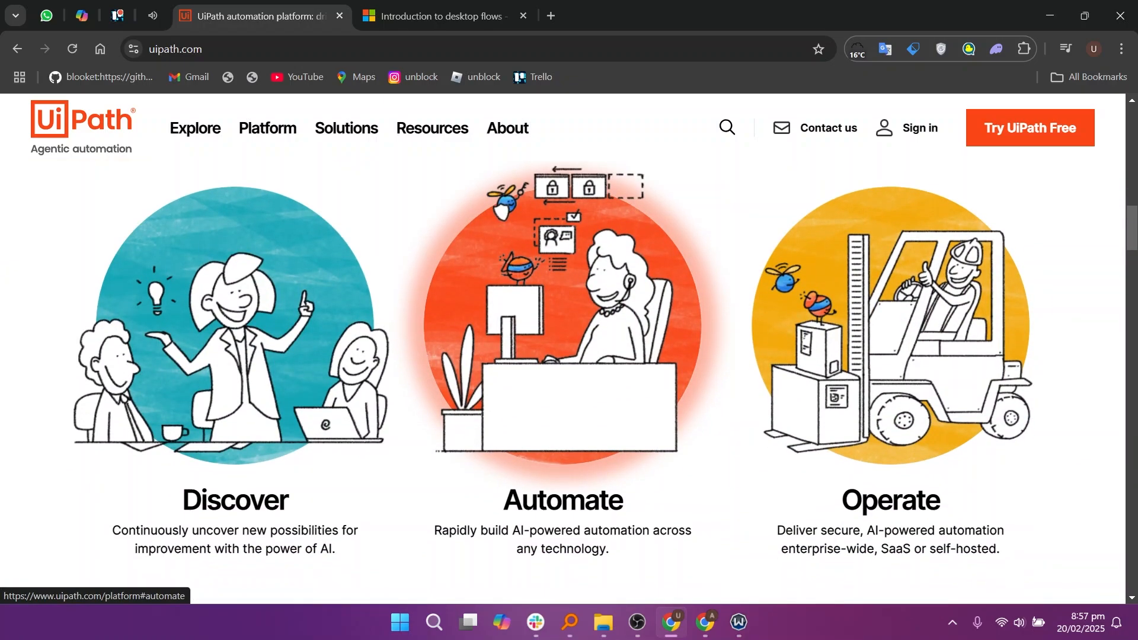
{"action": "scroll", "scroll_direction": "down", "scroll_amount": 3}
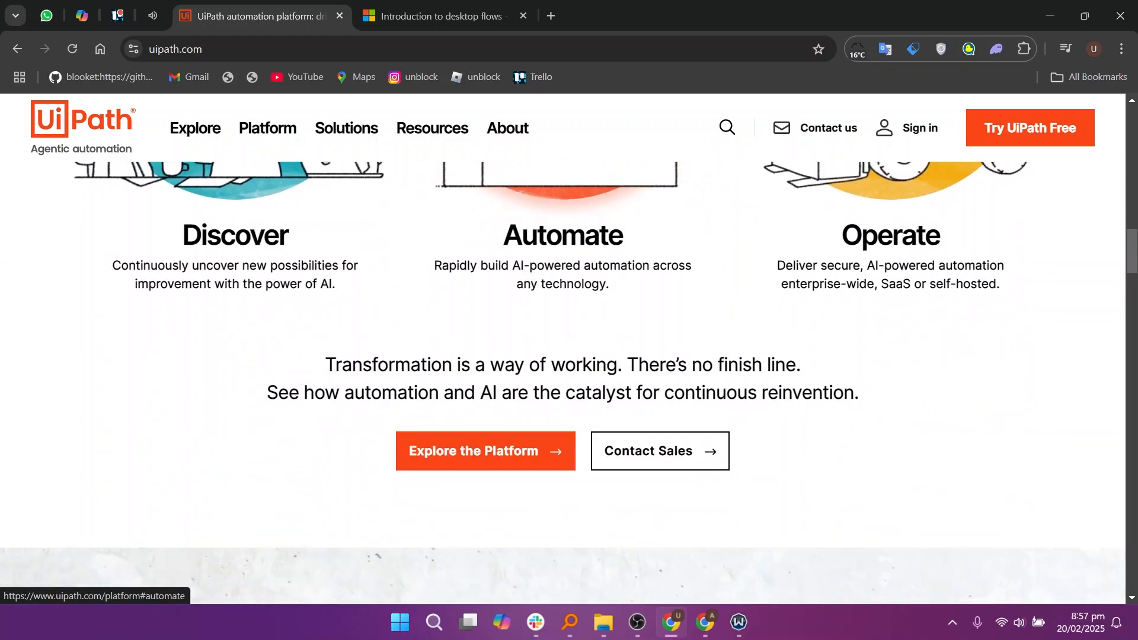
{"action": "scroll", "scroll_direction": "down", "scroll_amount": 3}
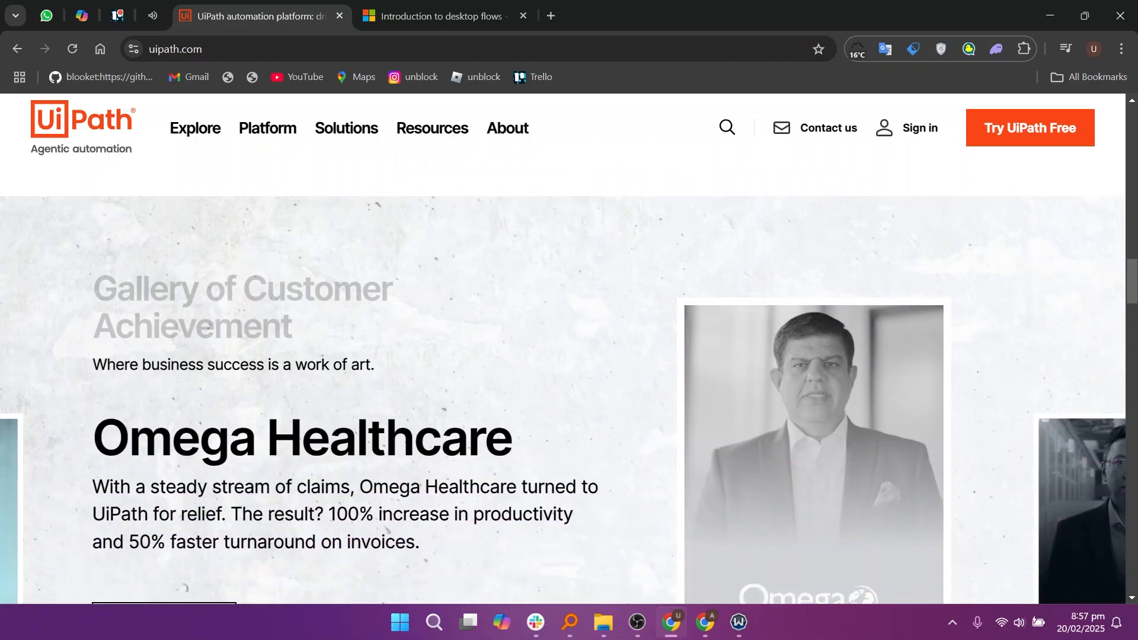
{"action": "scroll", "scroll_direction": "down", "scroll_amount": 3}
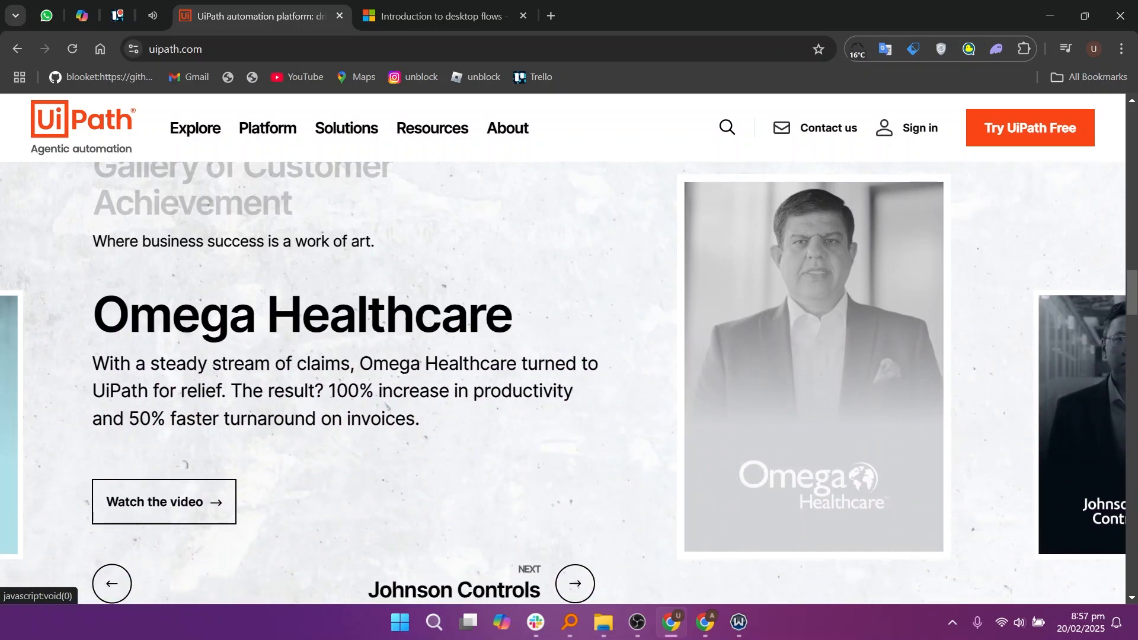
{"action": "scroll", "scroll_direction": "down", "scroll_amount": 3}
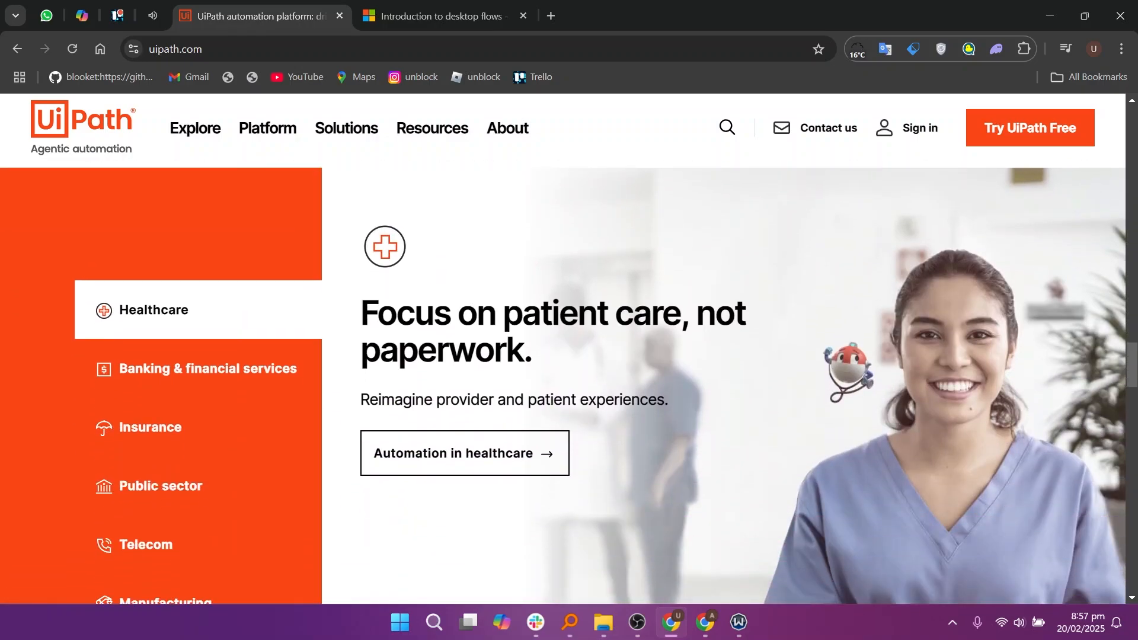
{"action": "scroll", "scroll_direction": "down", "scroll_amount": 3}
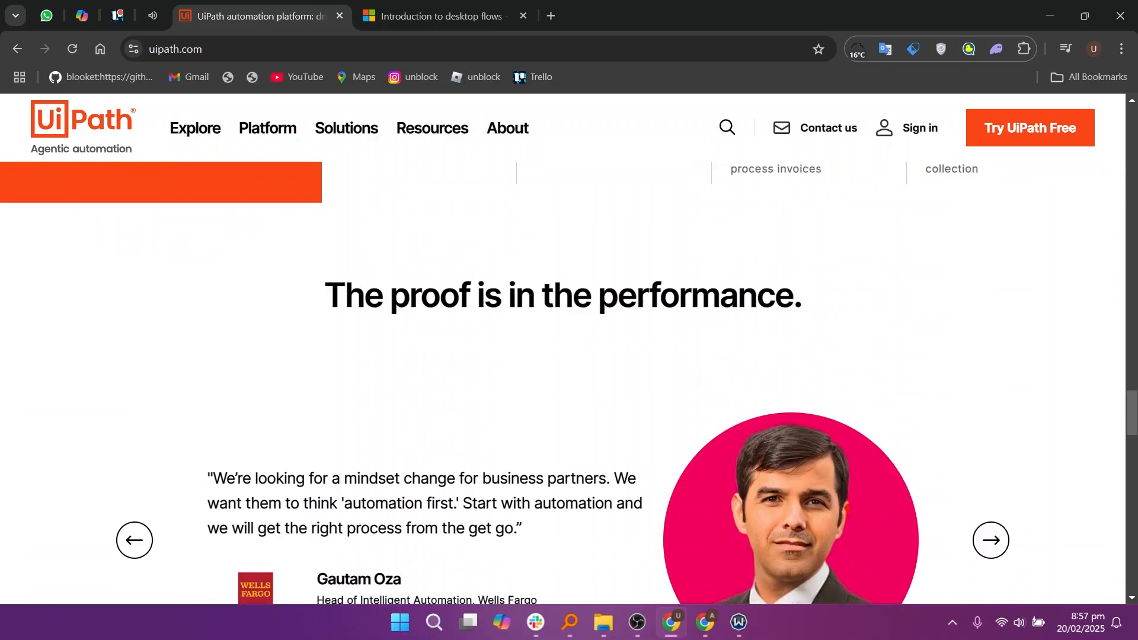
{"action": "scroll", "scroll_direction": "down", "scroll_amount": 3}
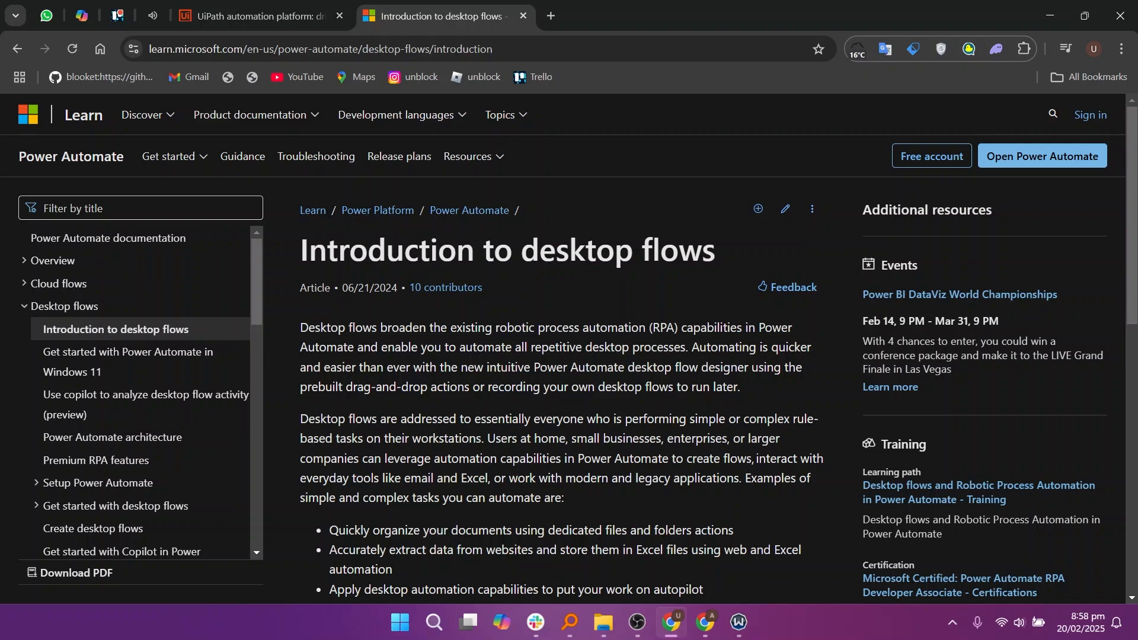
{"action": "scroll", "scroll_direction": "down", "scroll_amount": 3}
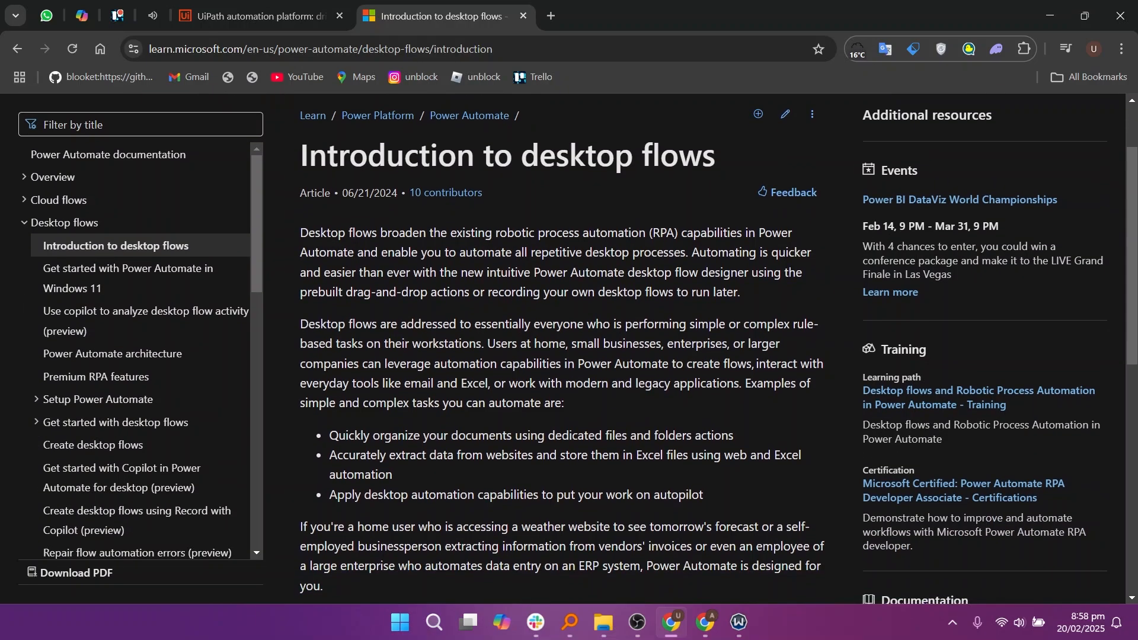
{"action": "scroll", "scroll_direction": "down", "scroll_amount": 3}
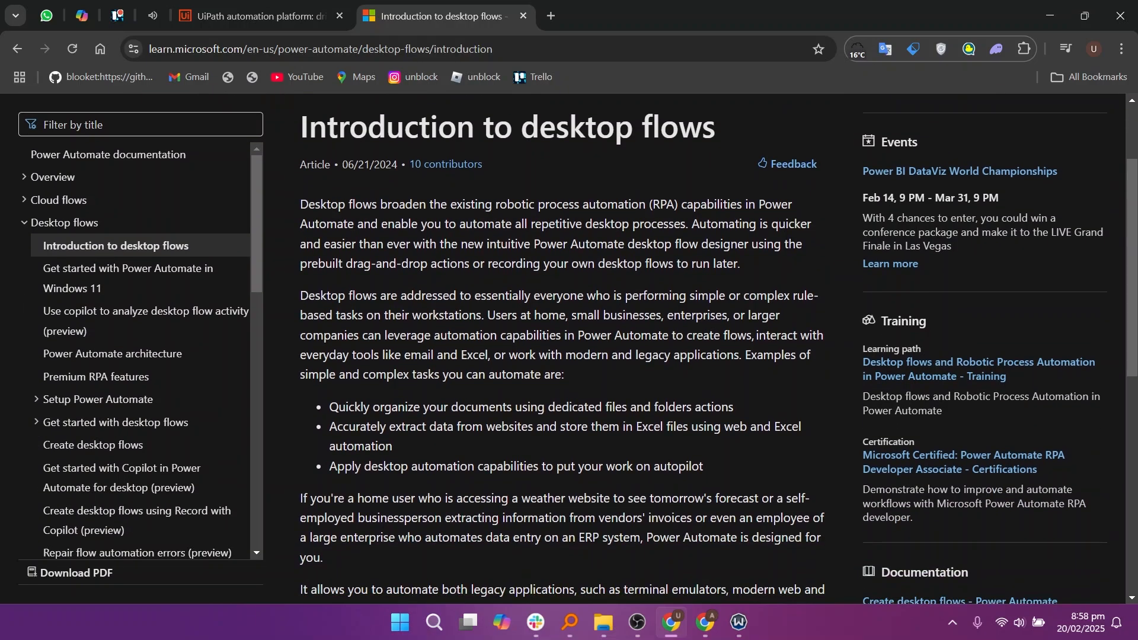
{"action": "scroll", "scroll_direction": "down", "scroll_amount": 3}
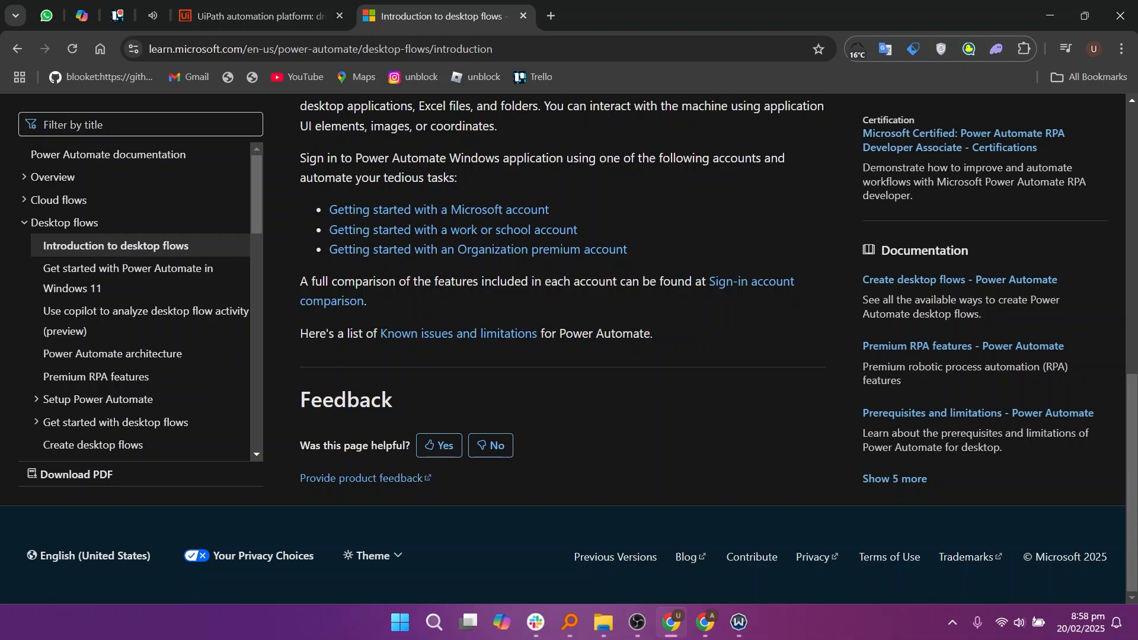
{"action": "mouse_move", "coordinate": [127, 278]}
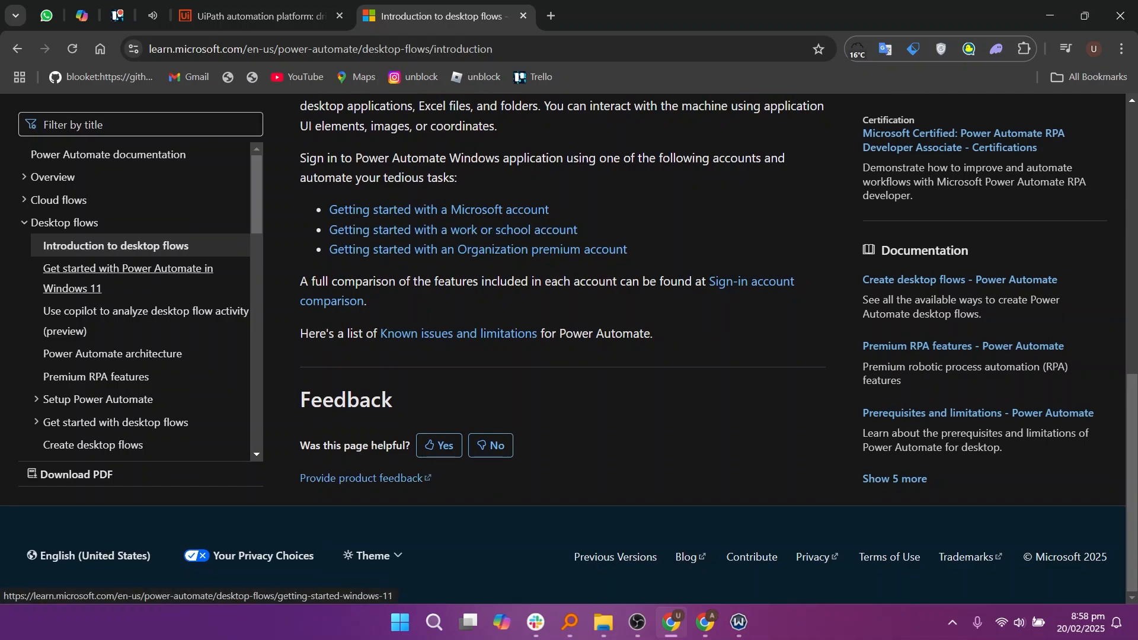
{"action": "mouse_move", "coordinate": [112, 353]}
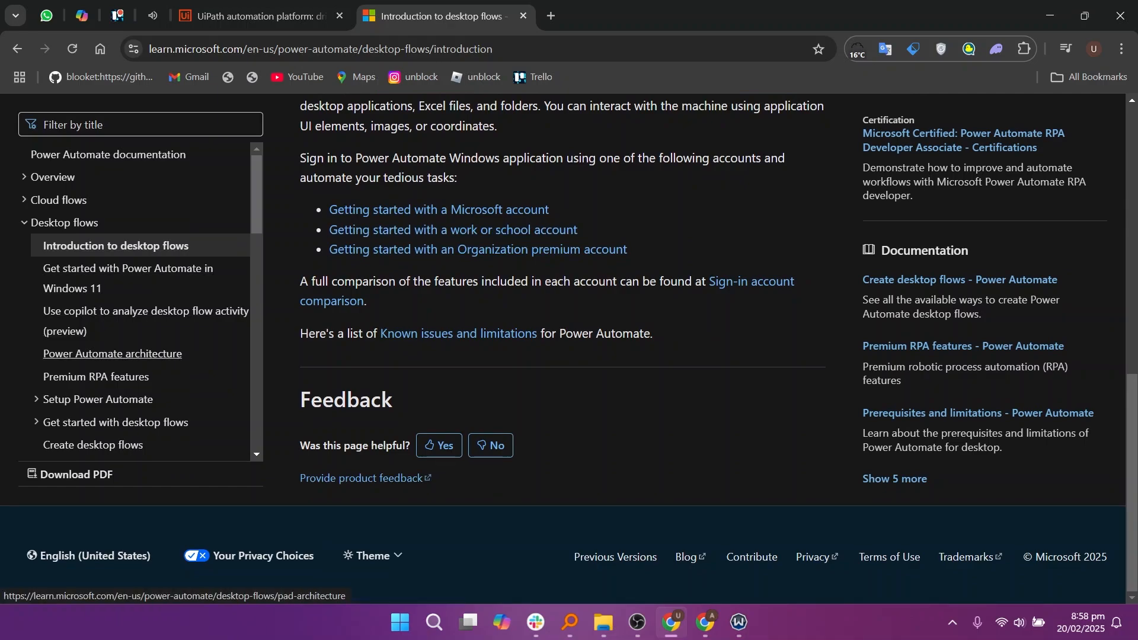